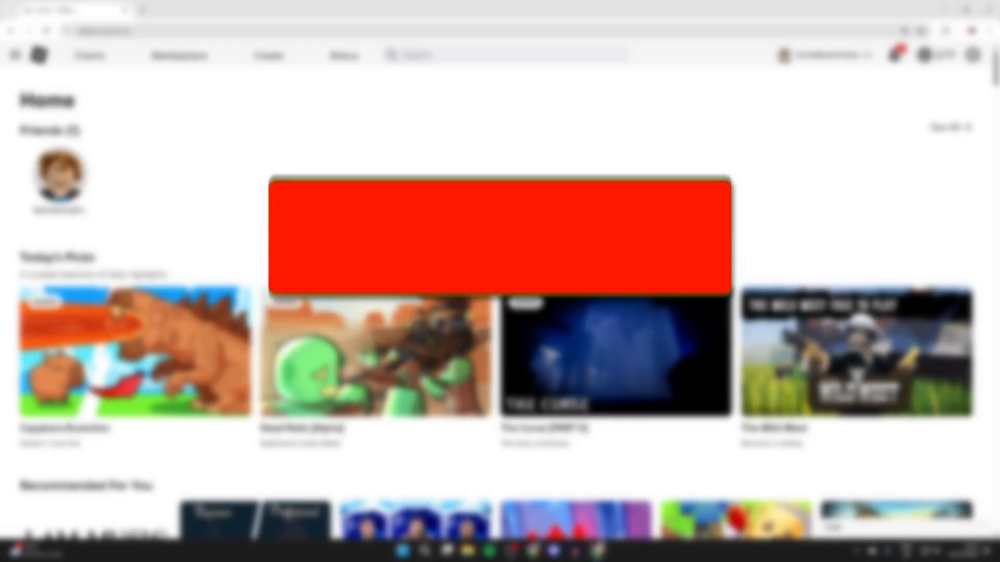
# Step: Go from the Roblox top bar to the Creator Hub's Creations page
pyautogui.click(500, 236)
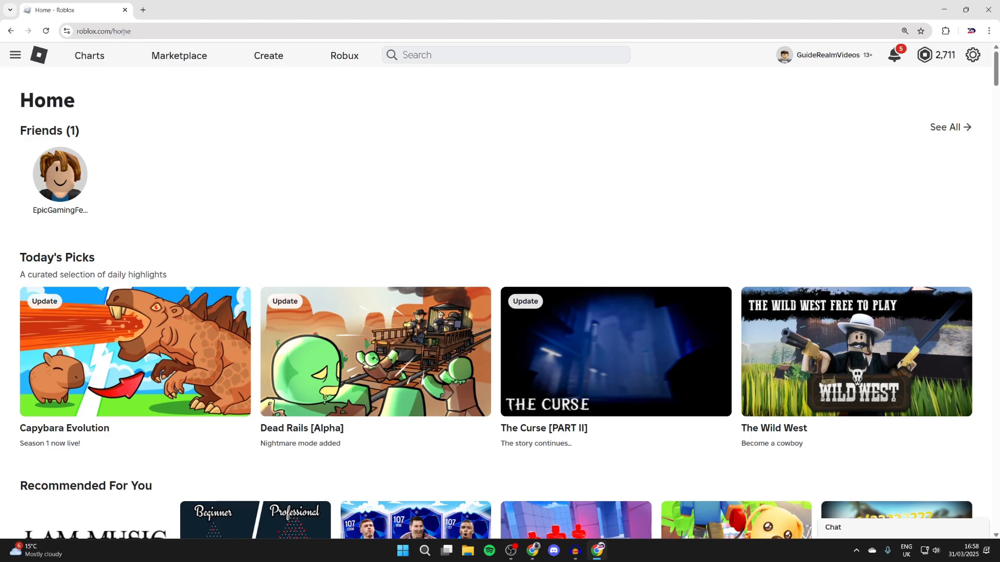
pyautogui.moveTo(284, 138)
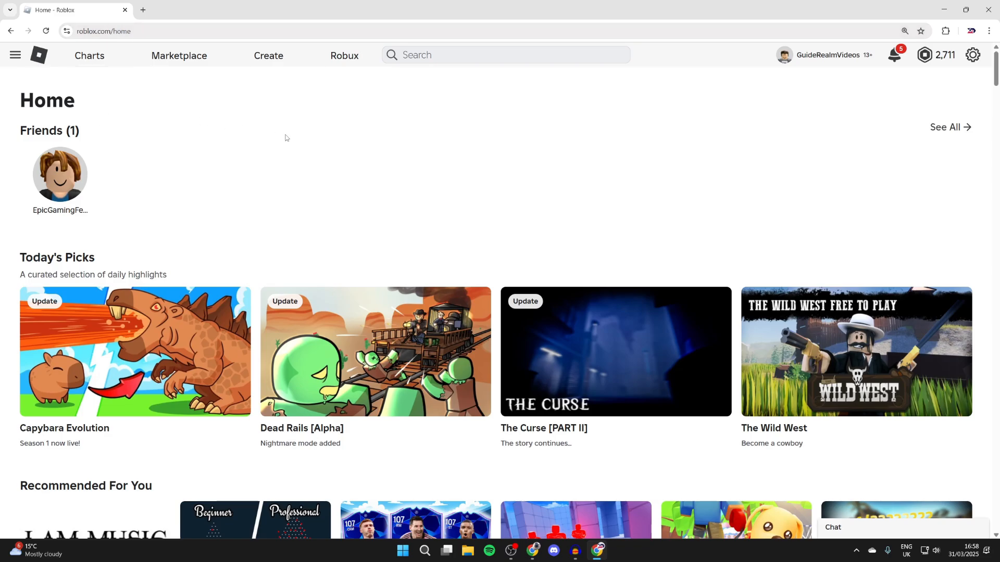
pyautogui.moveTo(301, 159)
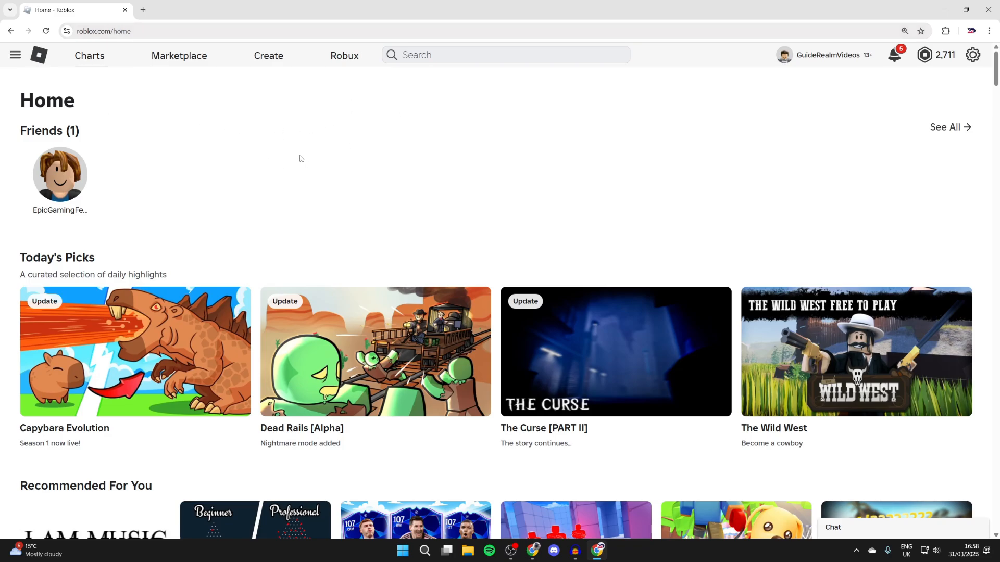
pyautogui.click(269, 56)
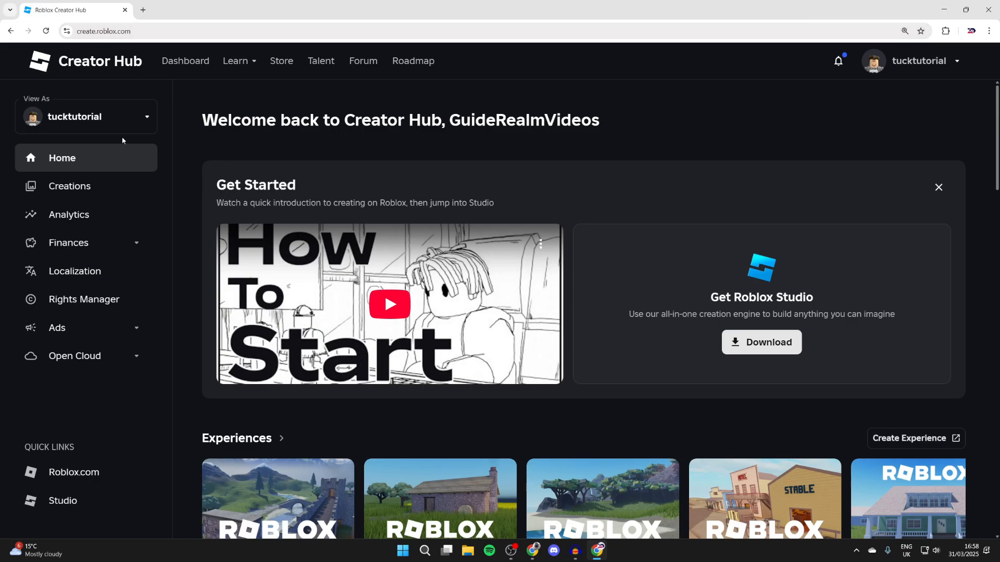
pyautogui.click(70, 185)
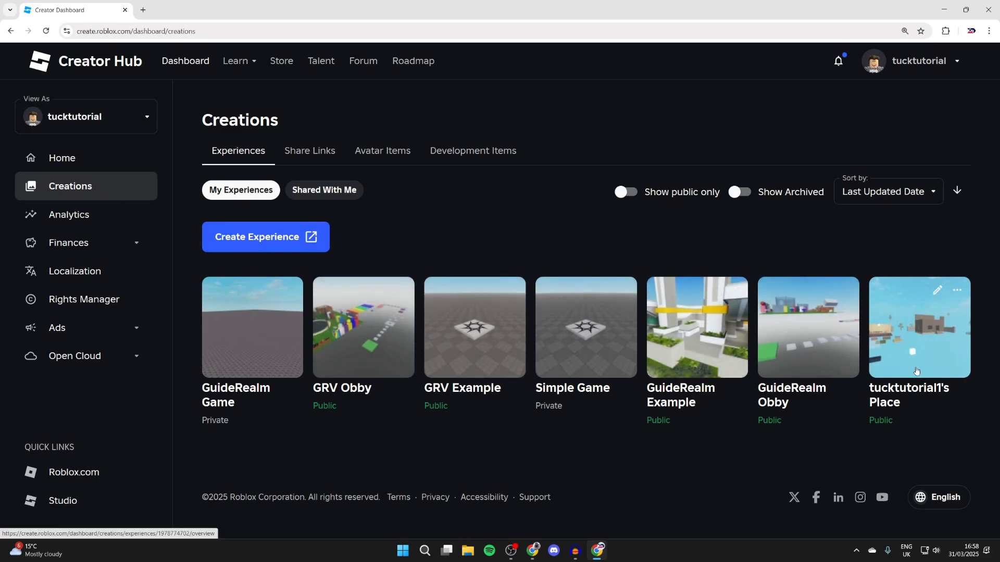
# Step: Open tucktutorial1's Place and show its Passes under Monetization
pyautogui.click(918, 327)
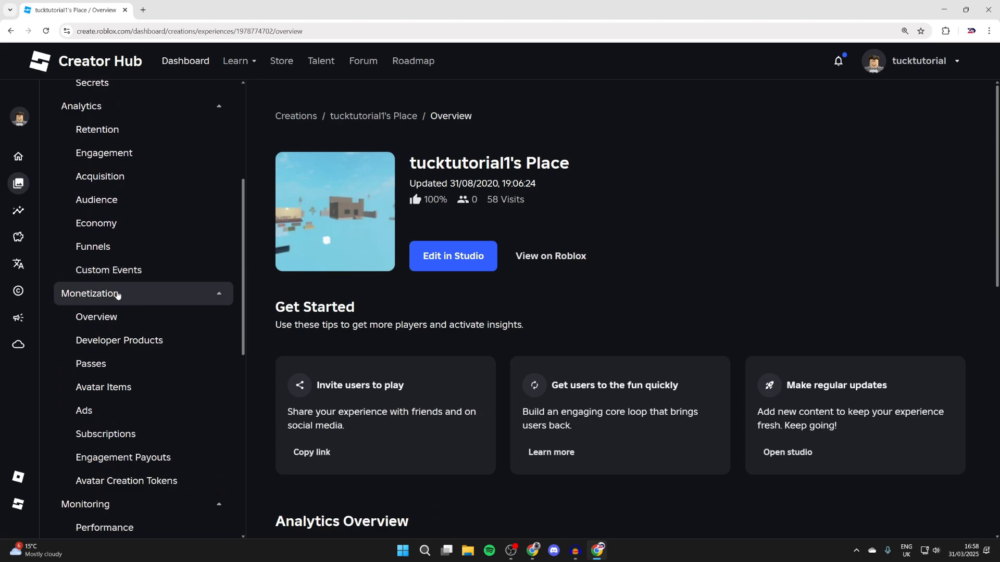
pyautogui.click(91, 364)
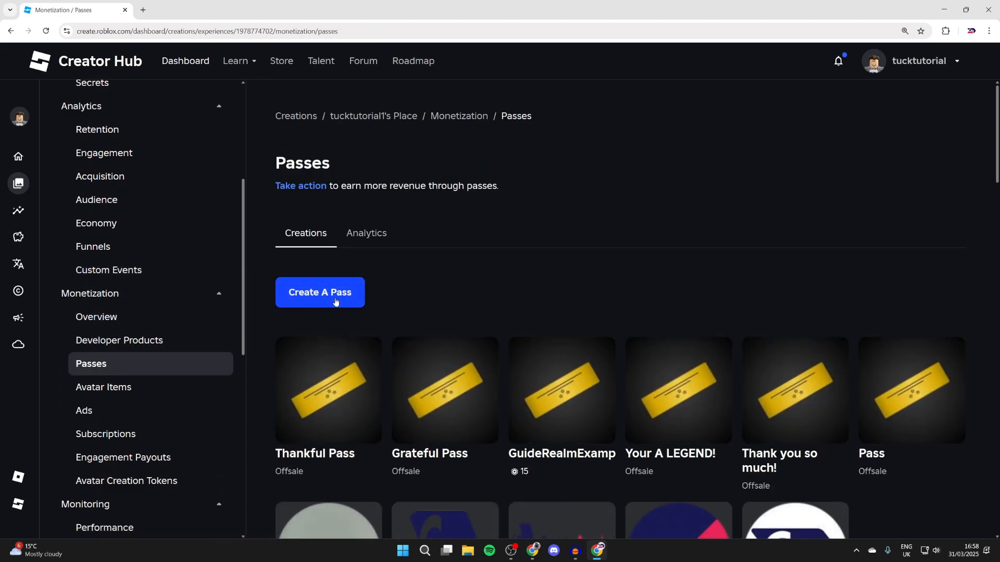
# Step: Create a new pass named 'GR Gamers' for the experience
pyautogui.click(320, 292)
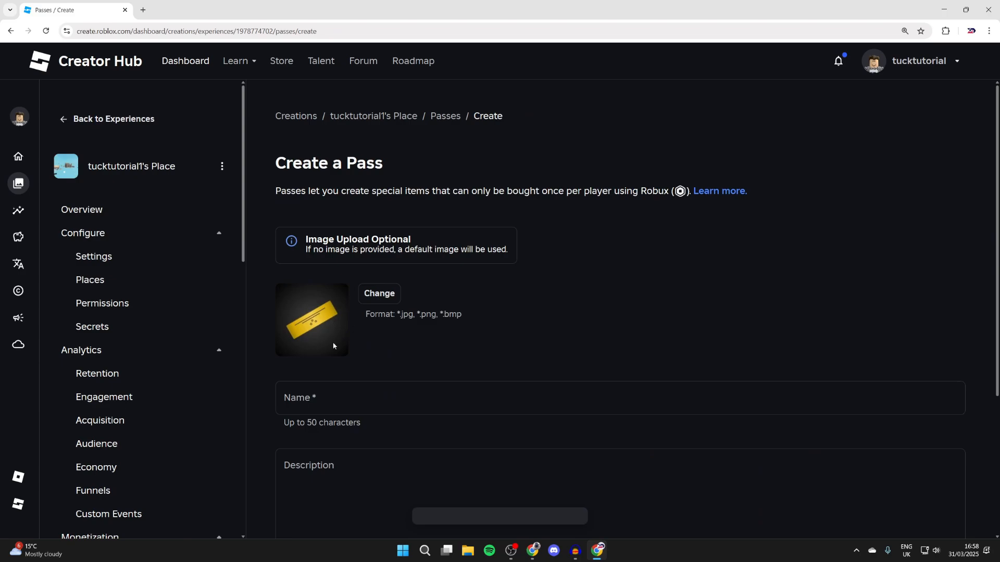
pyautogui.scroll(-3)
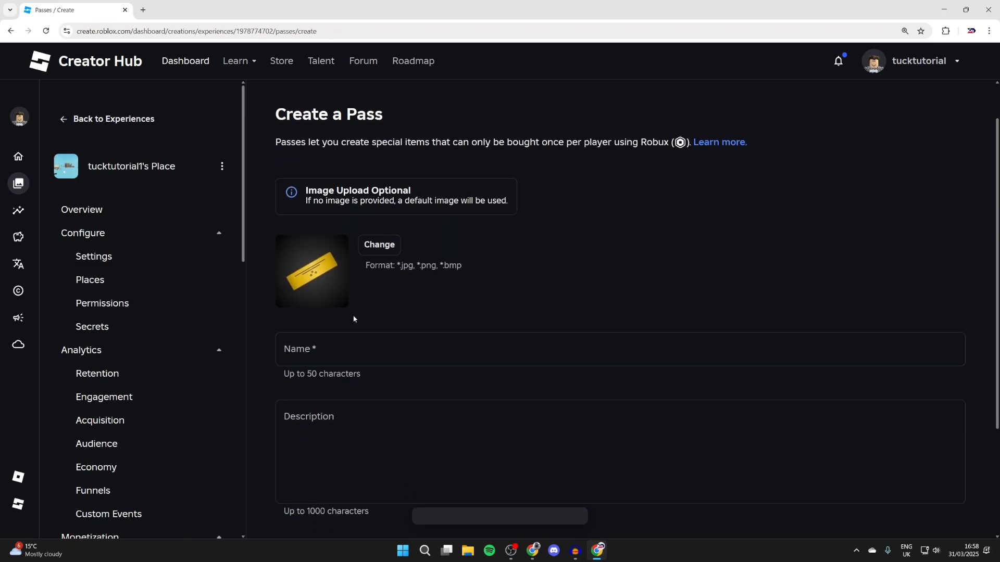
pyautogui.write('GR Gamers')
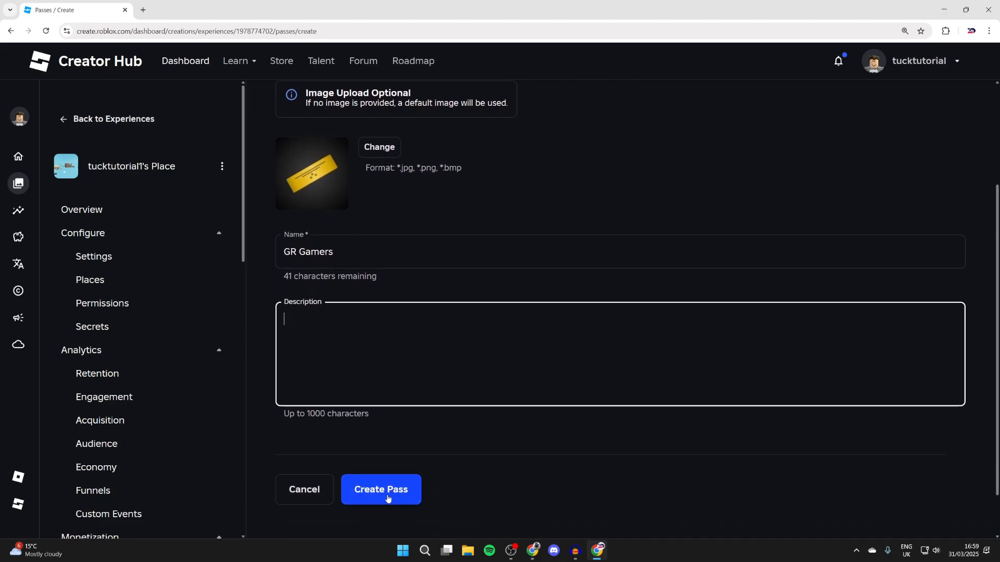
pyautogui.click(381, 489)
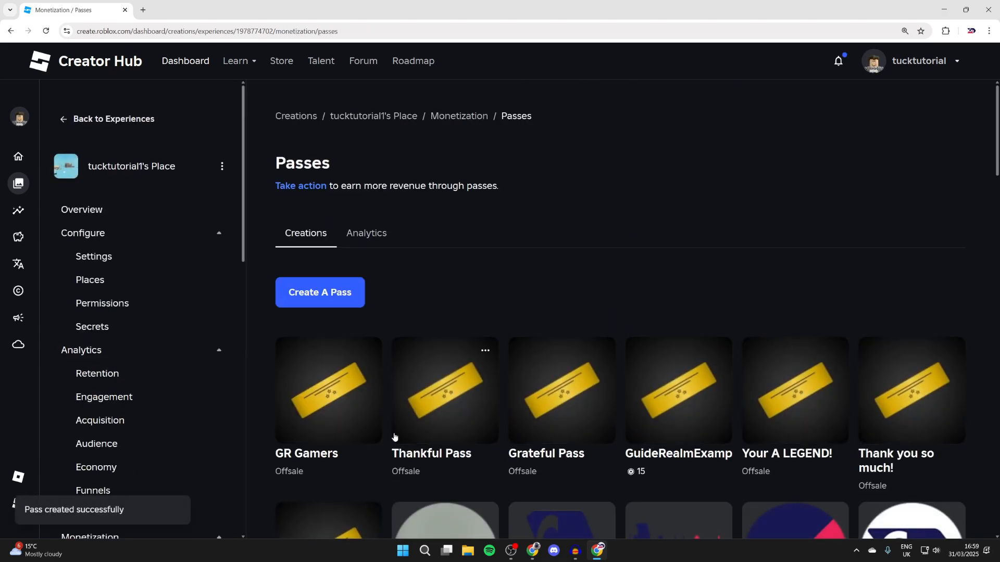
pyautogui.moveTo(342, 393)
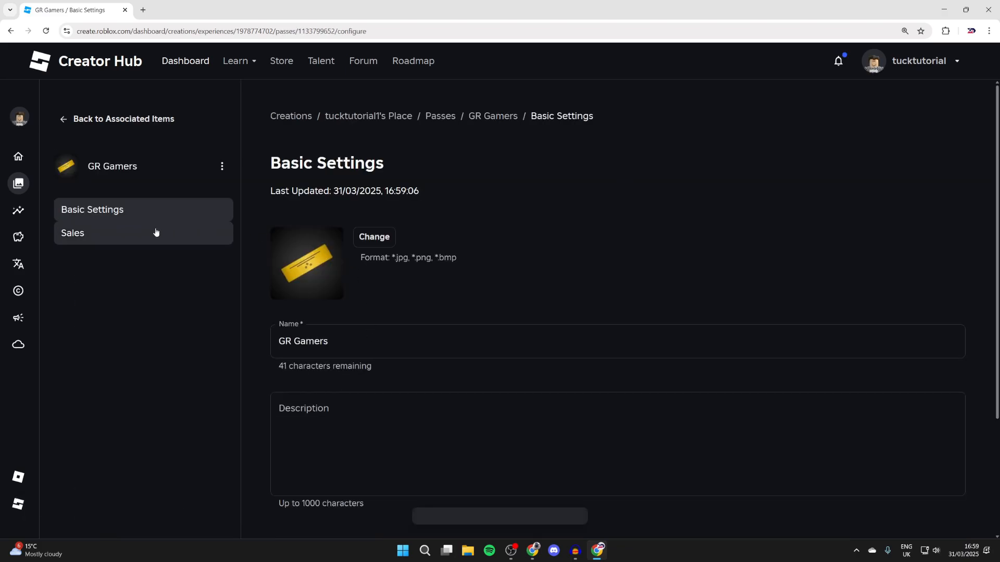
# Step: Put the GR Gamers pass on sale with a price of 5 Robux
pyautogui.click(71, 233)
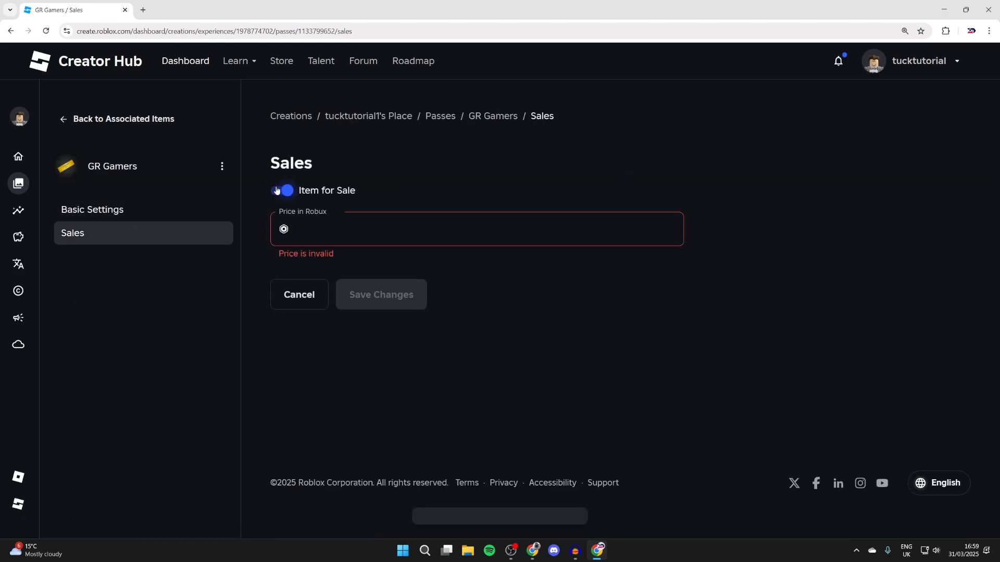
pyautogui.write('5')
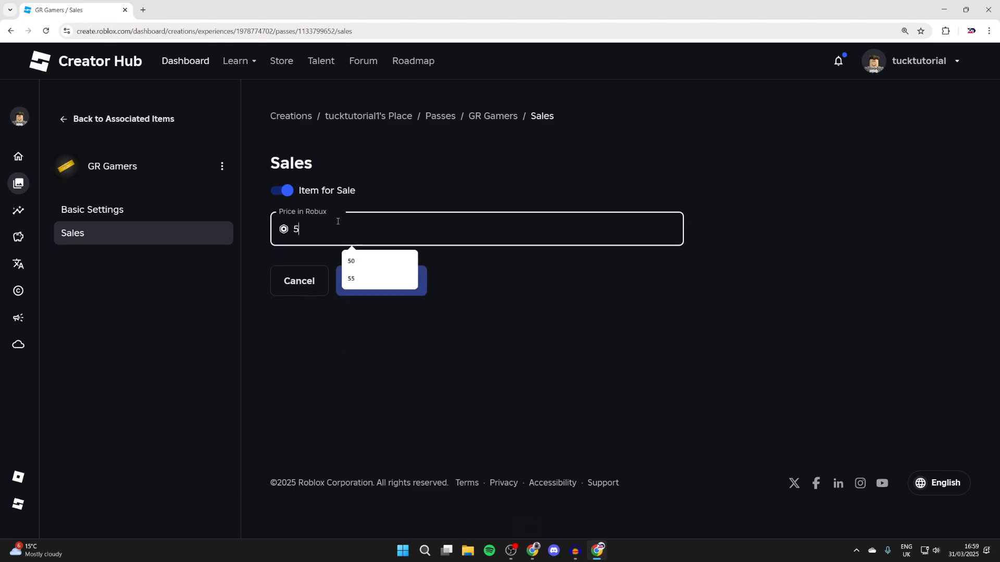
pyautogui.click(380, 281)
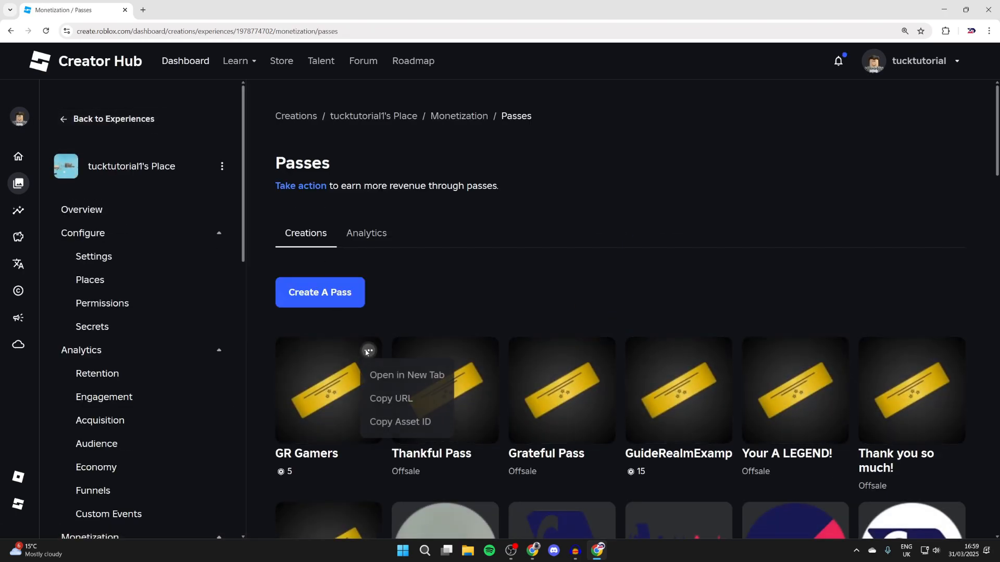
# Step: Open the GR Gamers store page in a new tab and select its URL
pyautogui.click(407, 375)
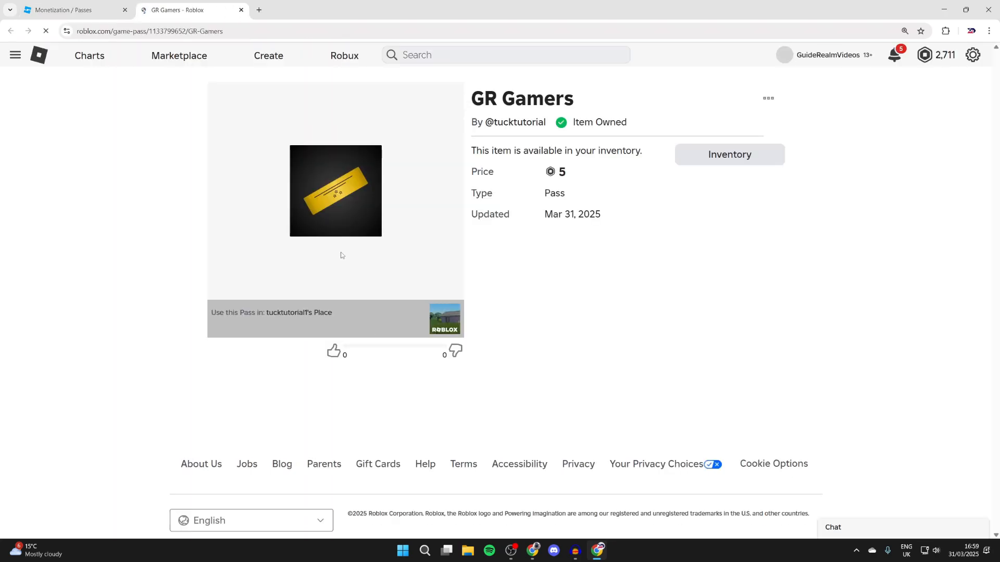
pyautogui.click(150, 31)
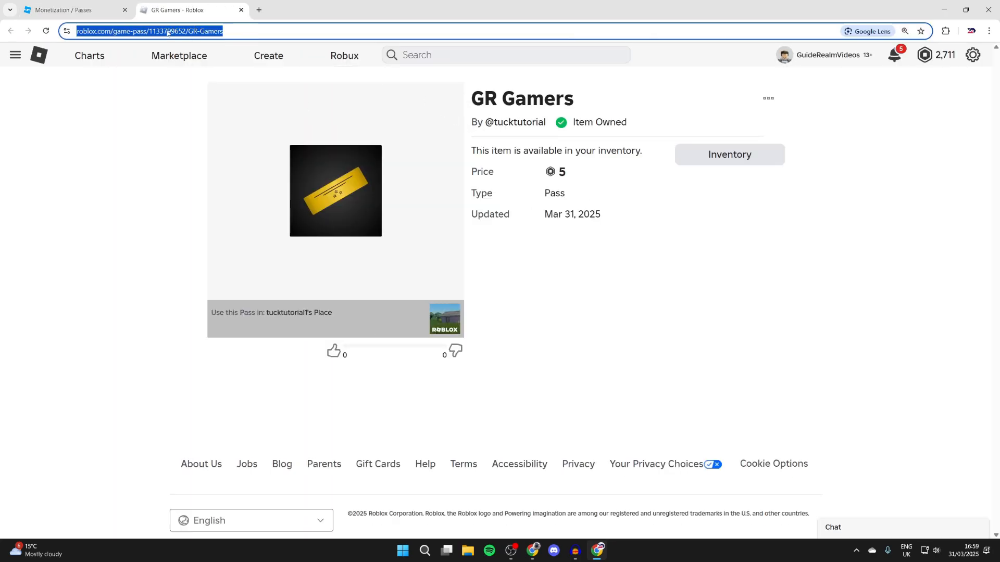